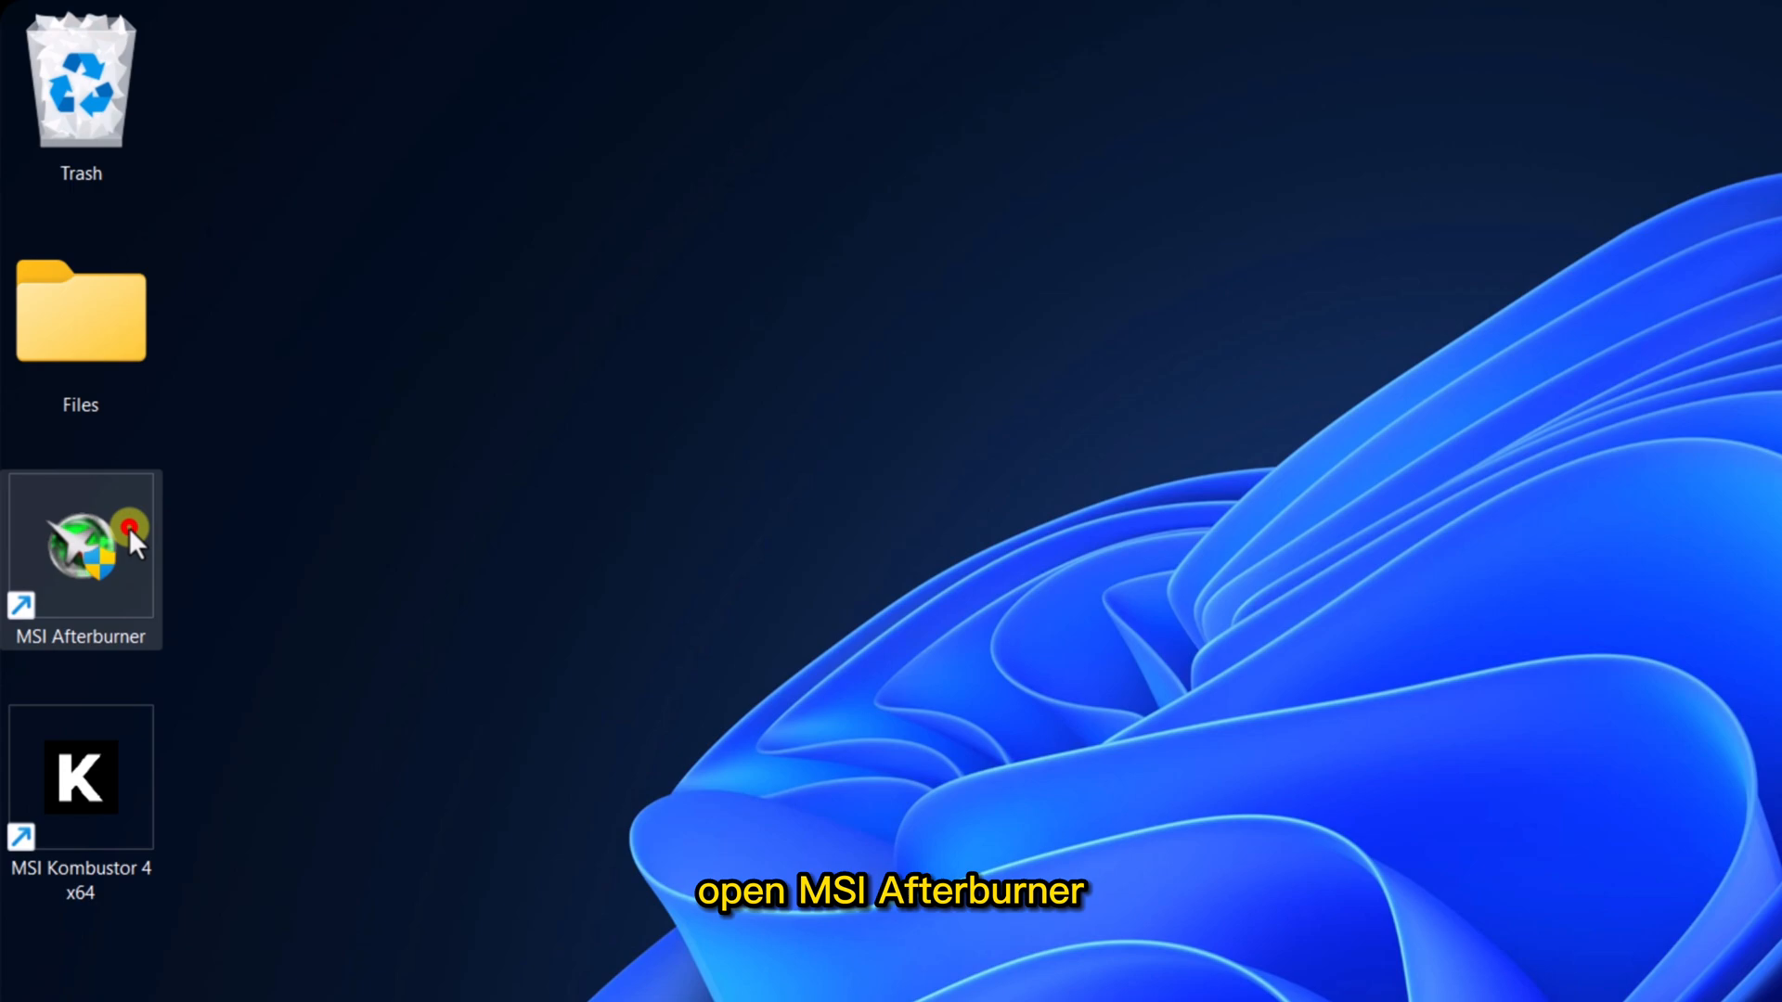
- Launch MSI Afterburner from its desktop shortcut
double_click(80, 542)
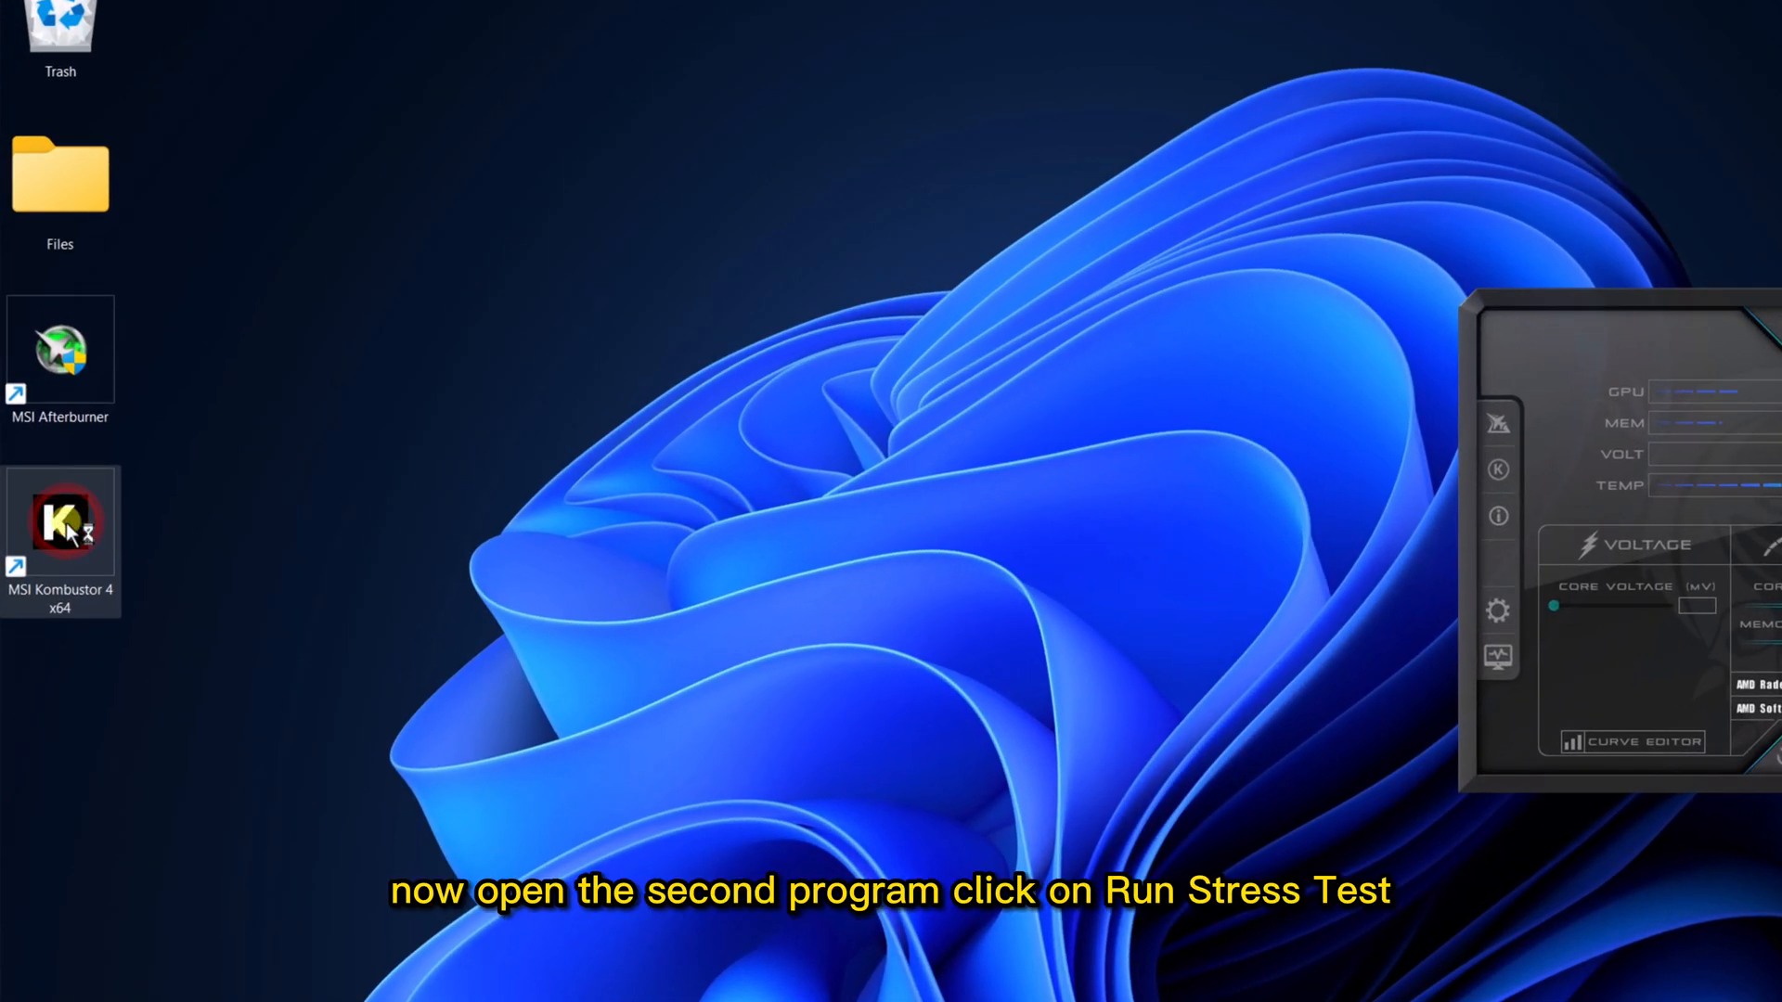
- Launch MSI Kombustor and start the GPU stress test
double_click(59, 523)
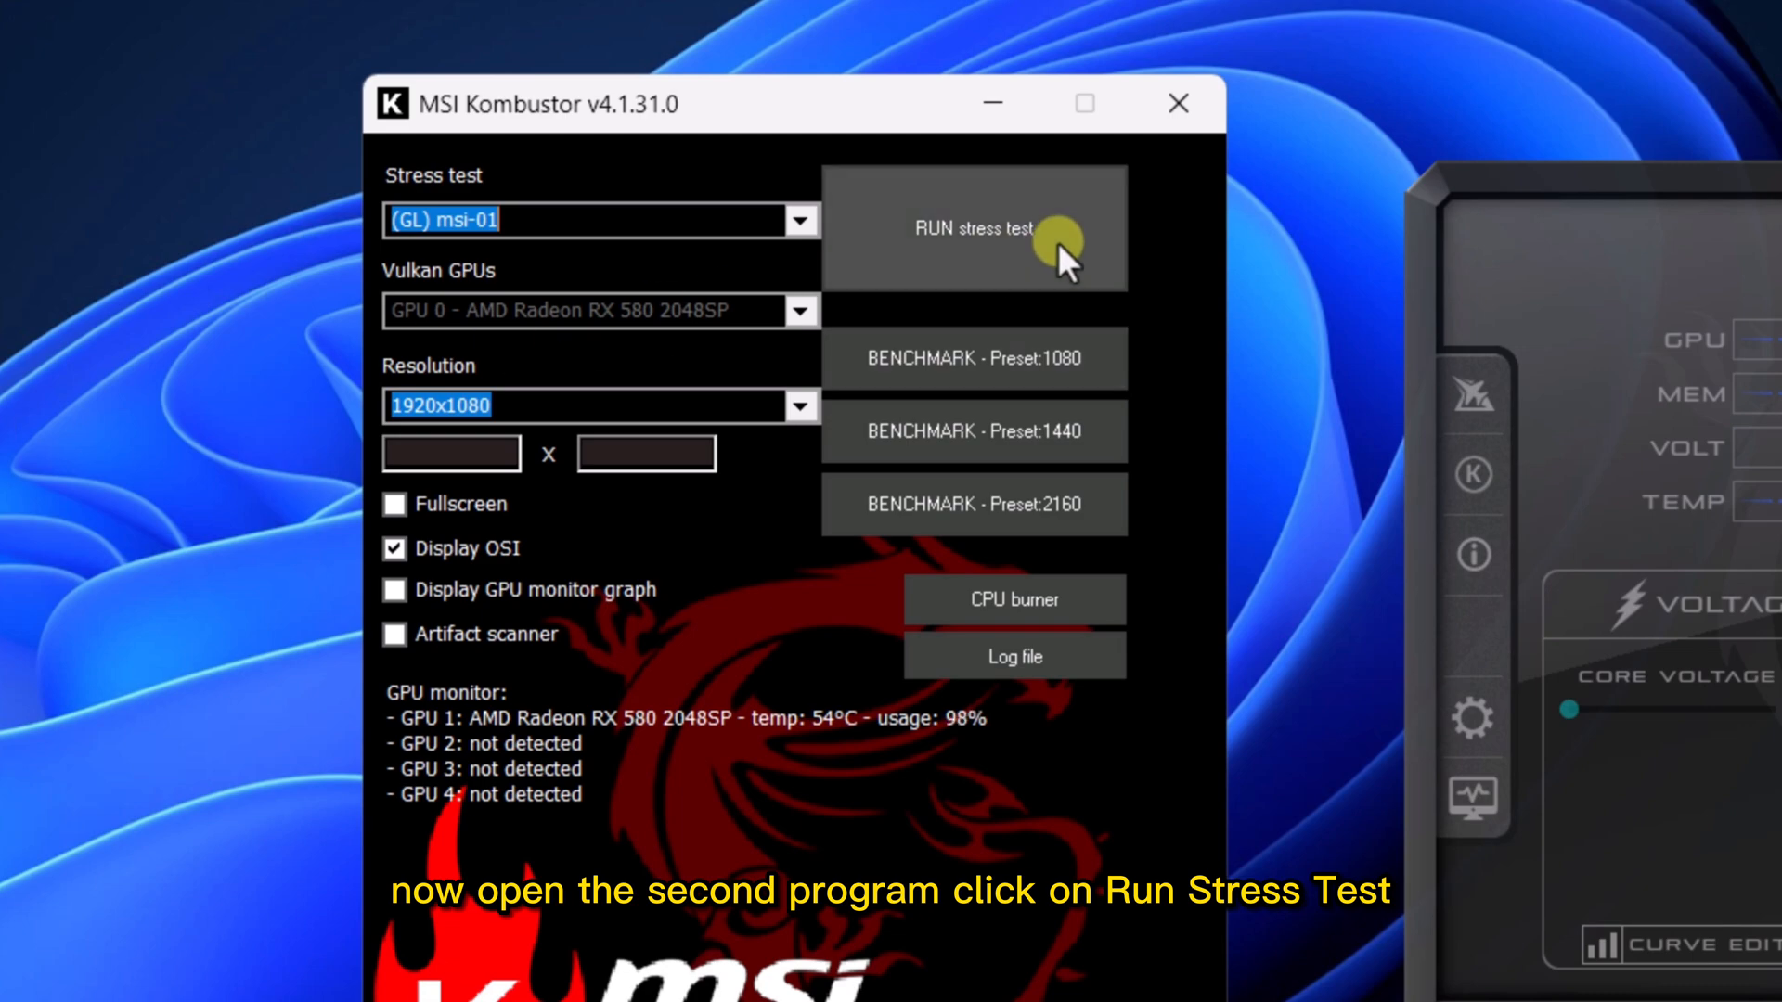
click(980, 230)
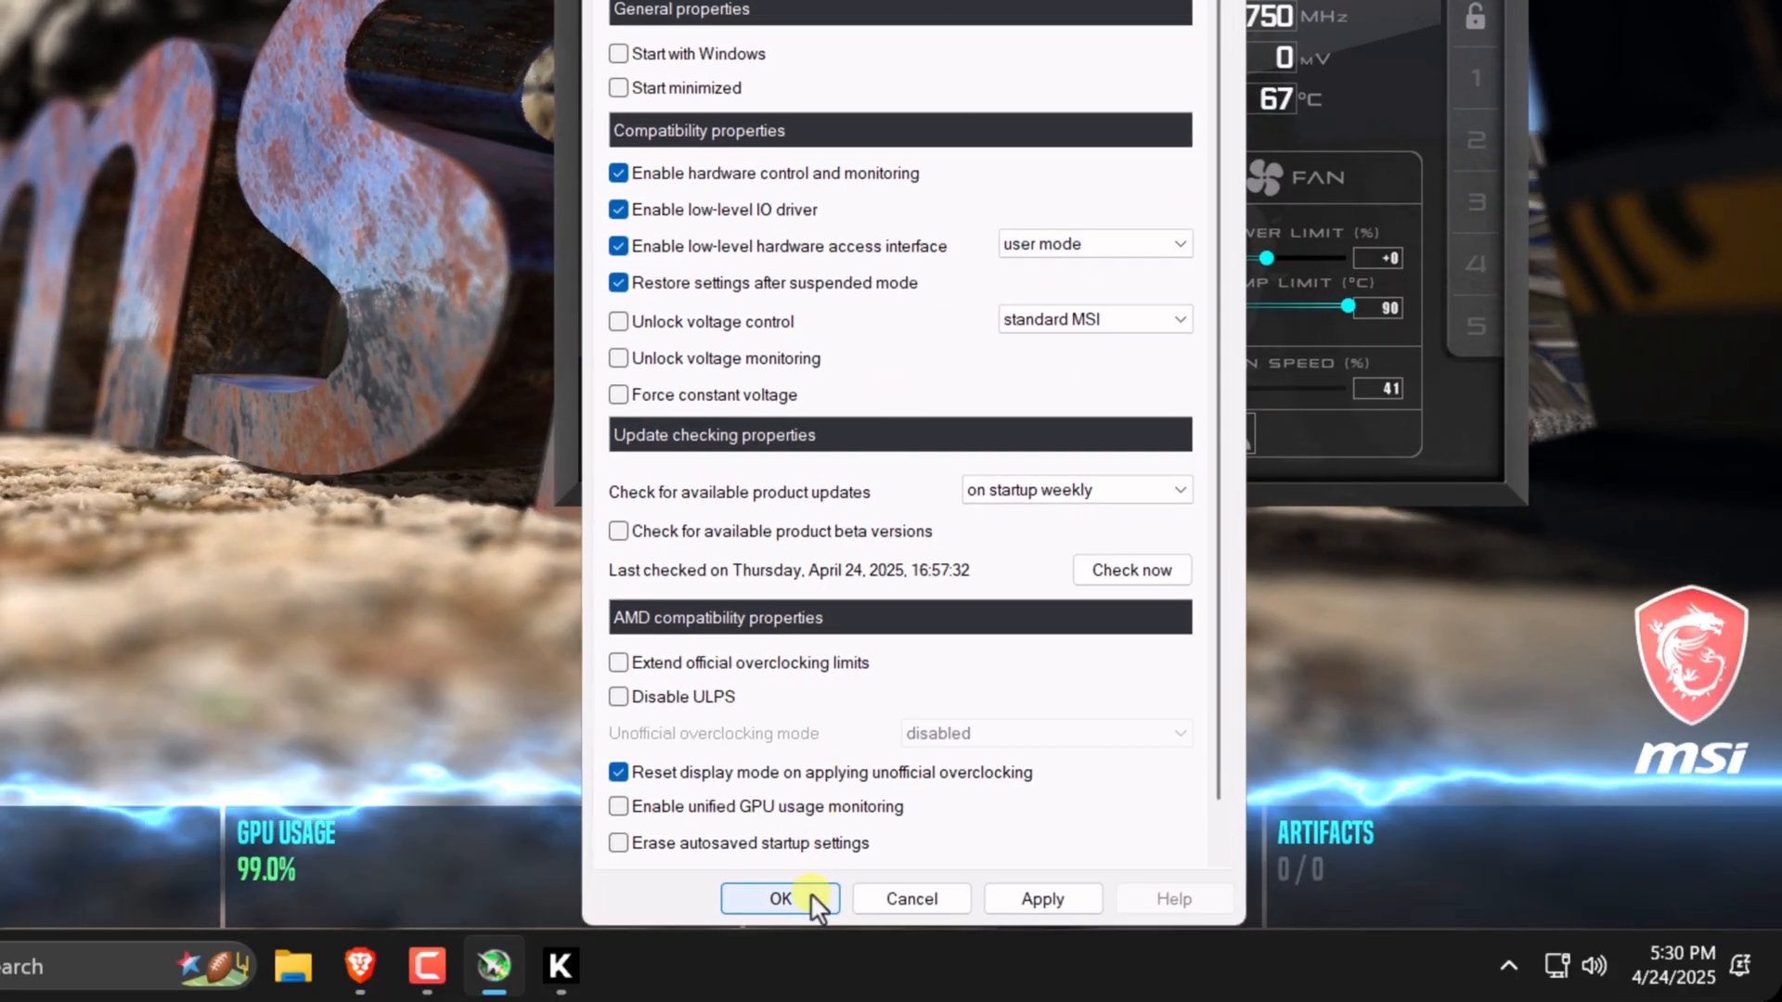
- Confirm the Afterburner properties dialog with OK to return to the main window
click(780, 898)
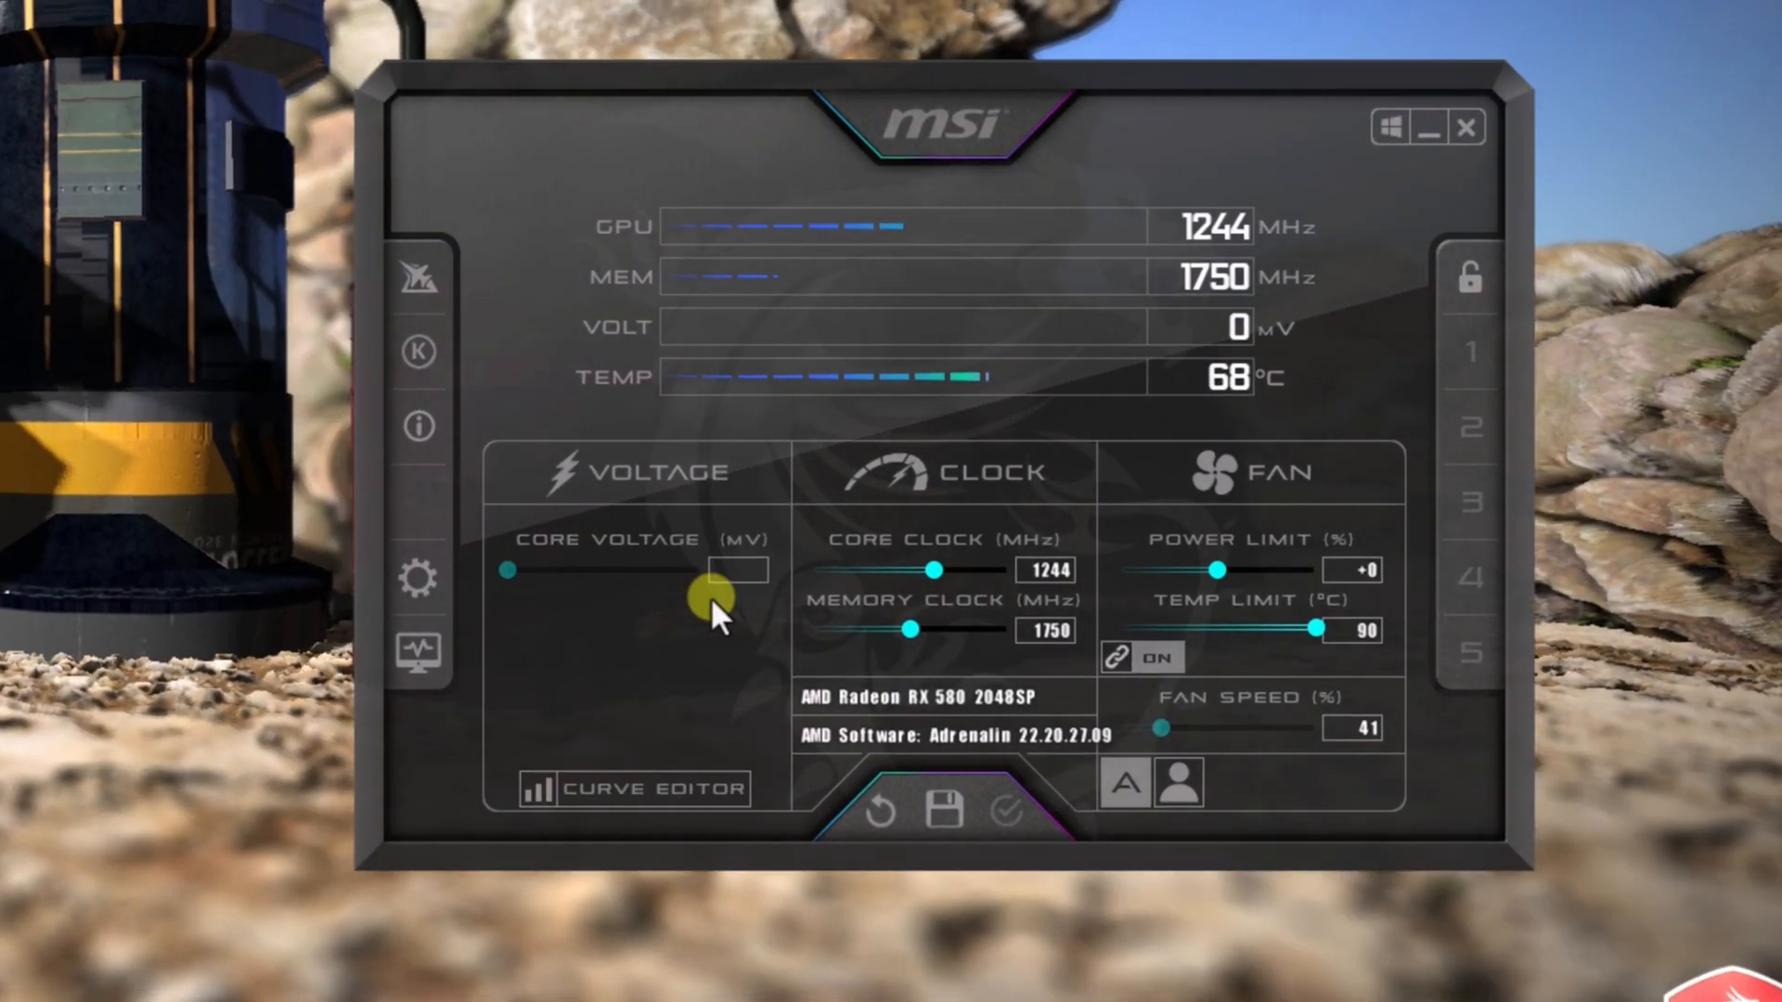
- Set the Power Limit slider to +50 and the Fan Speed slider to 75%
drag(1215, 570, 1249, 569)
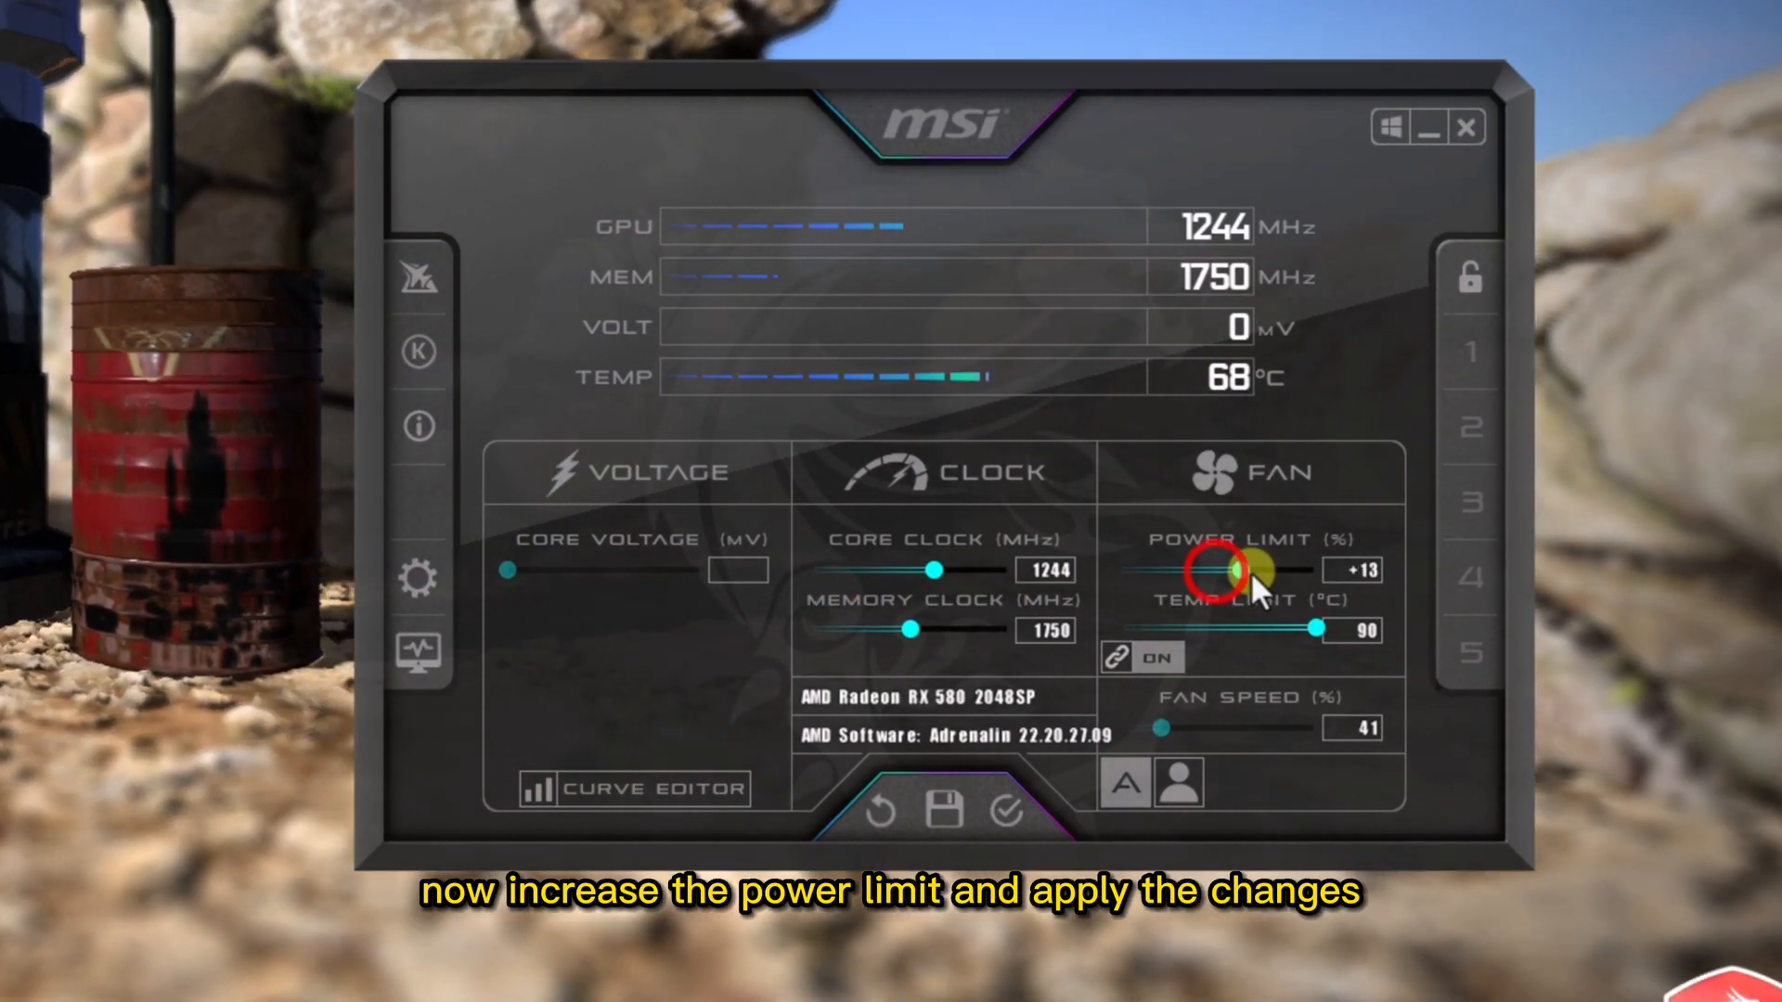
drag(1232, 570, 1312, 570)
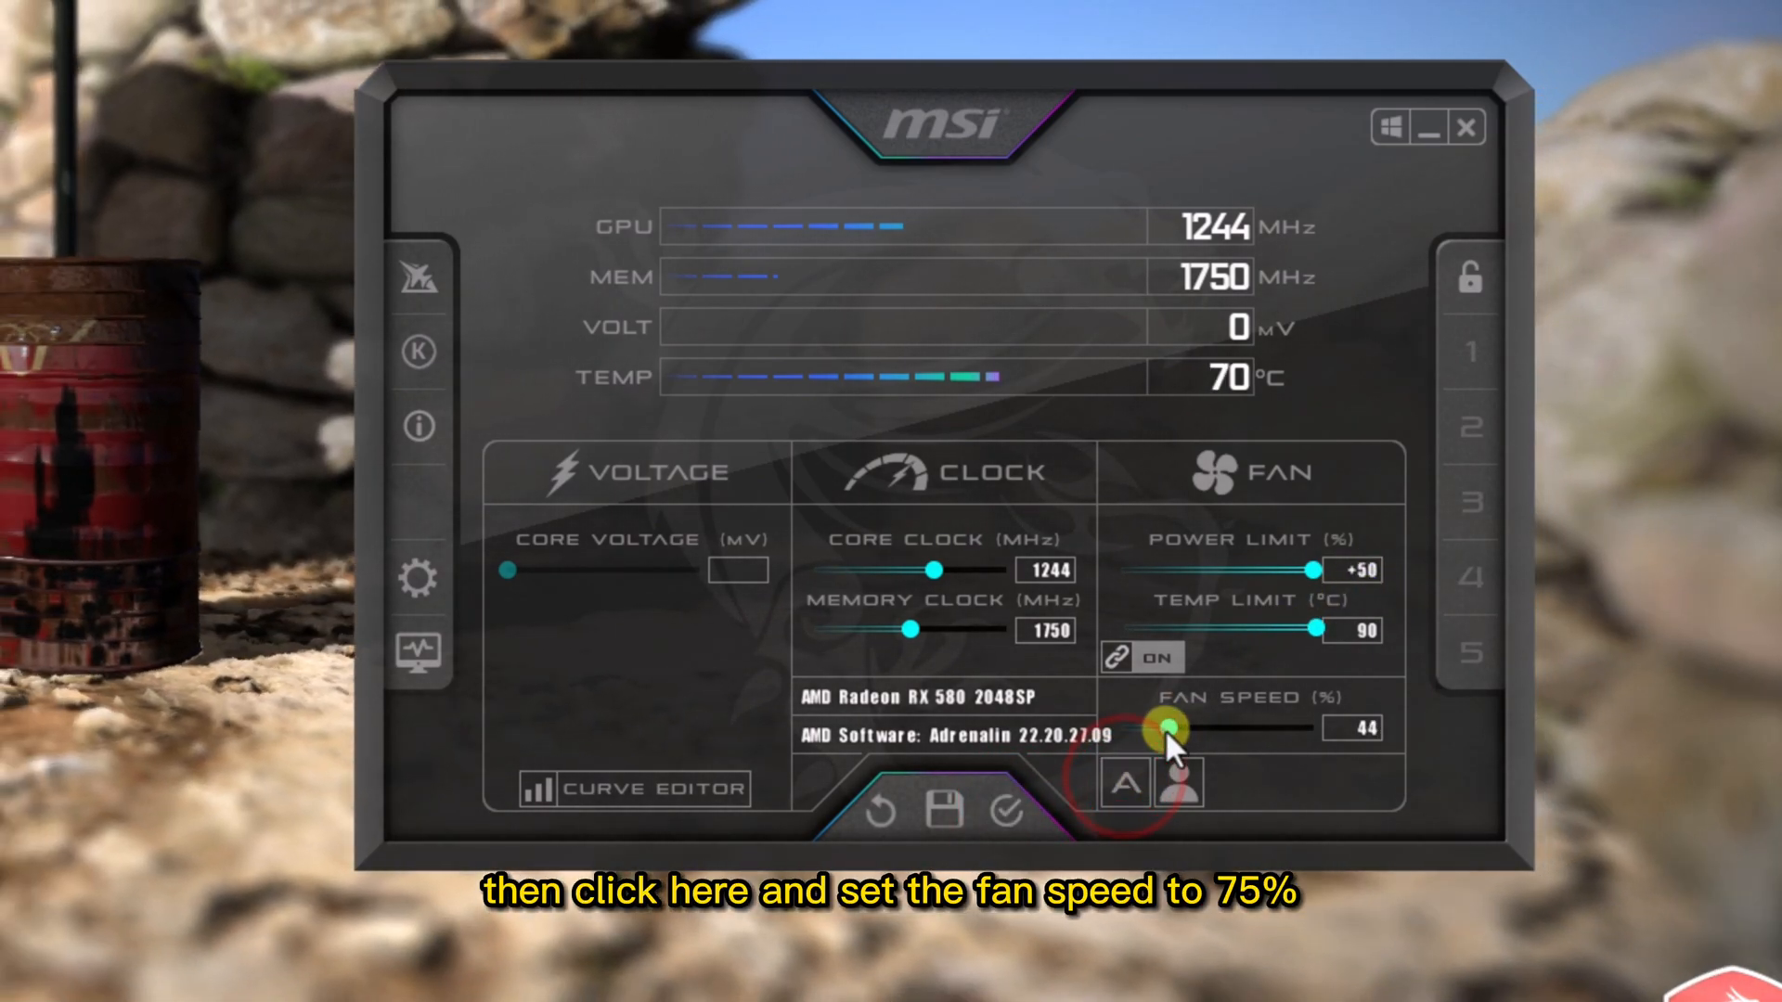
drag(1166, 727, 1193, 727)
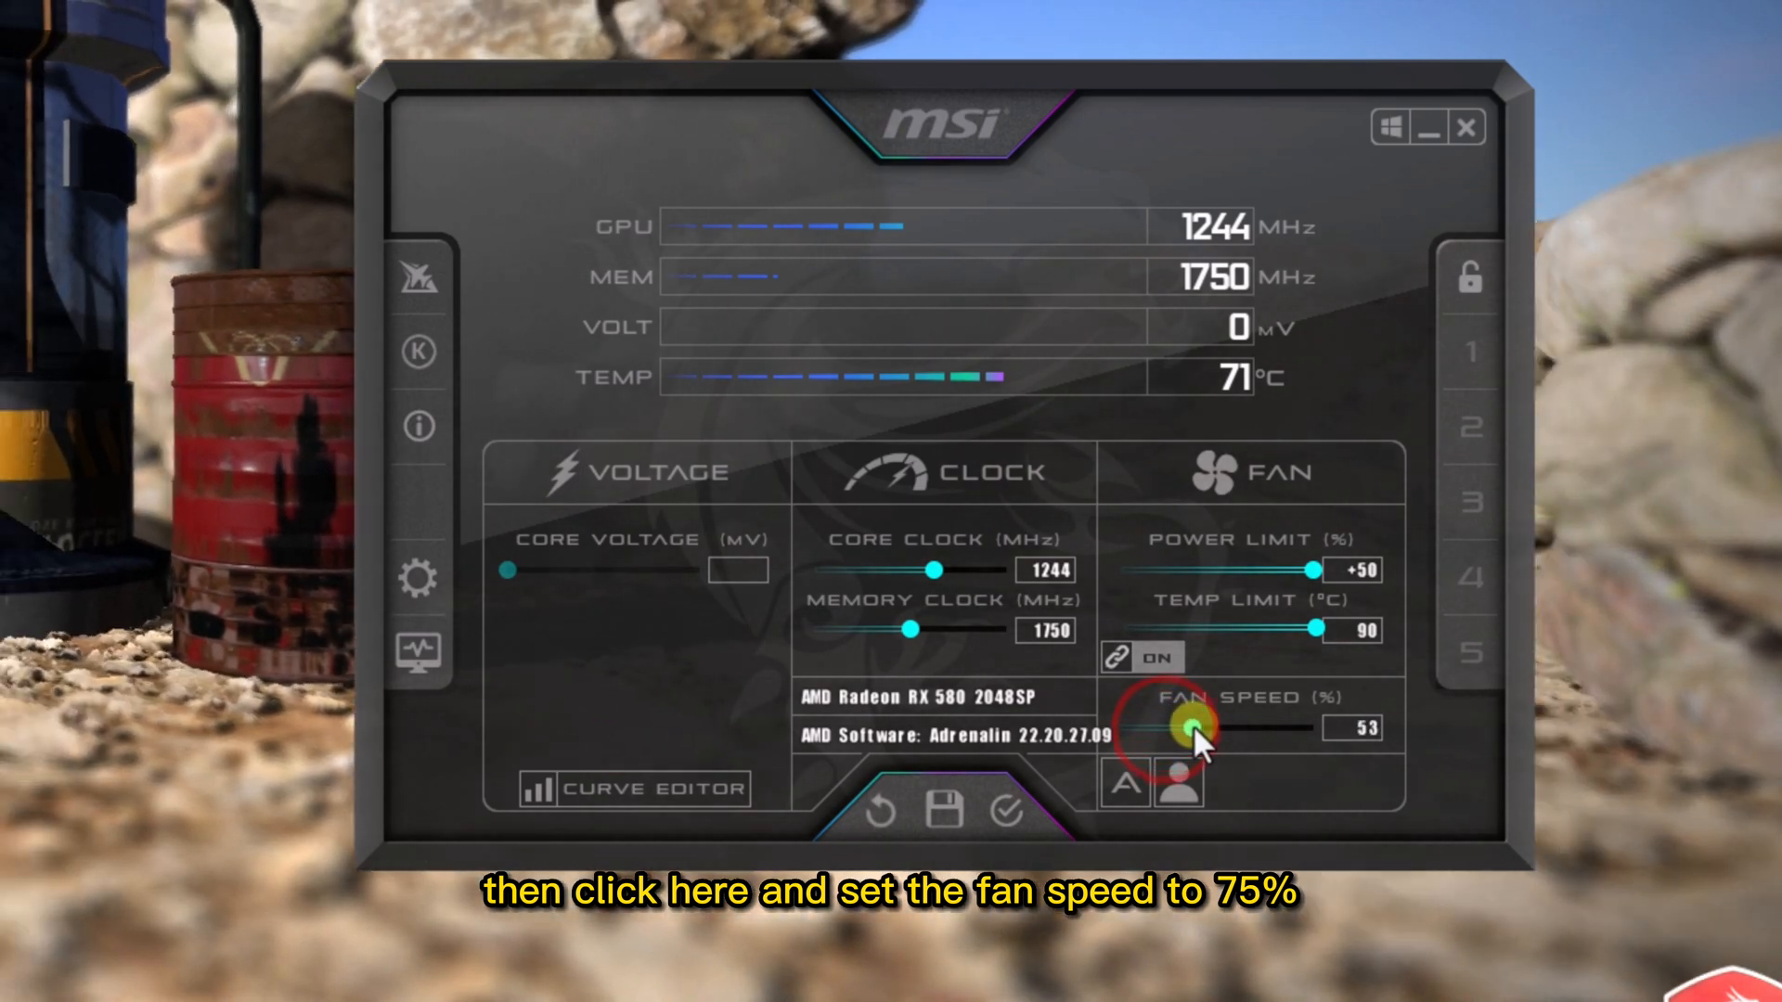
drag(1188, 728, 1238, 728)
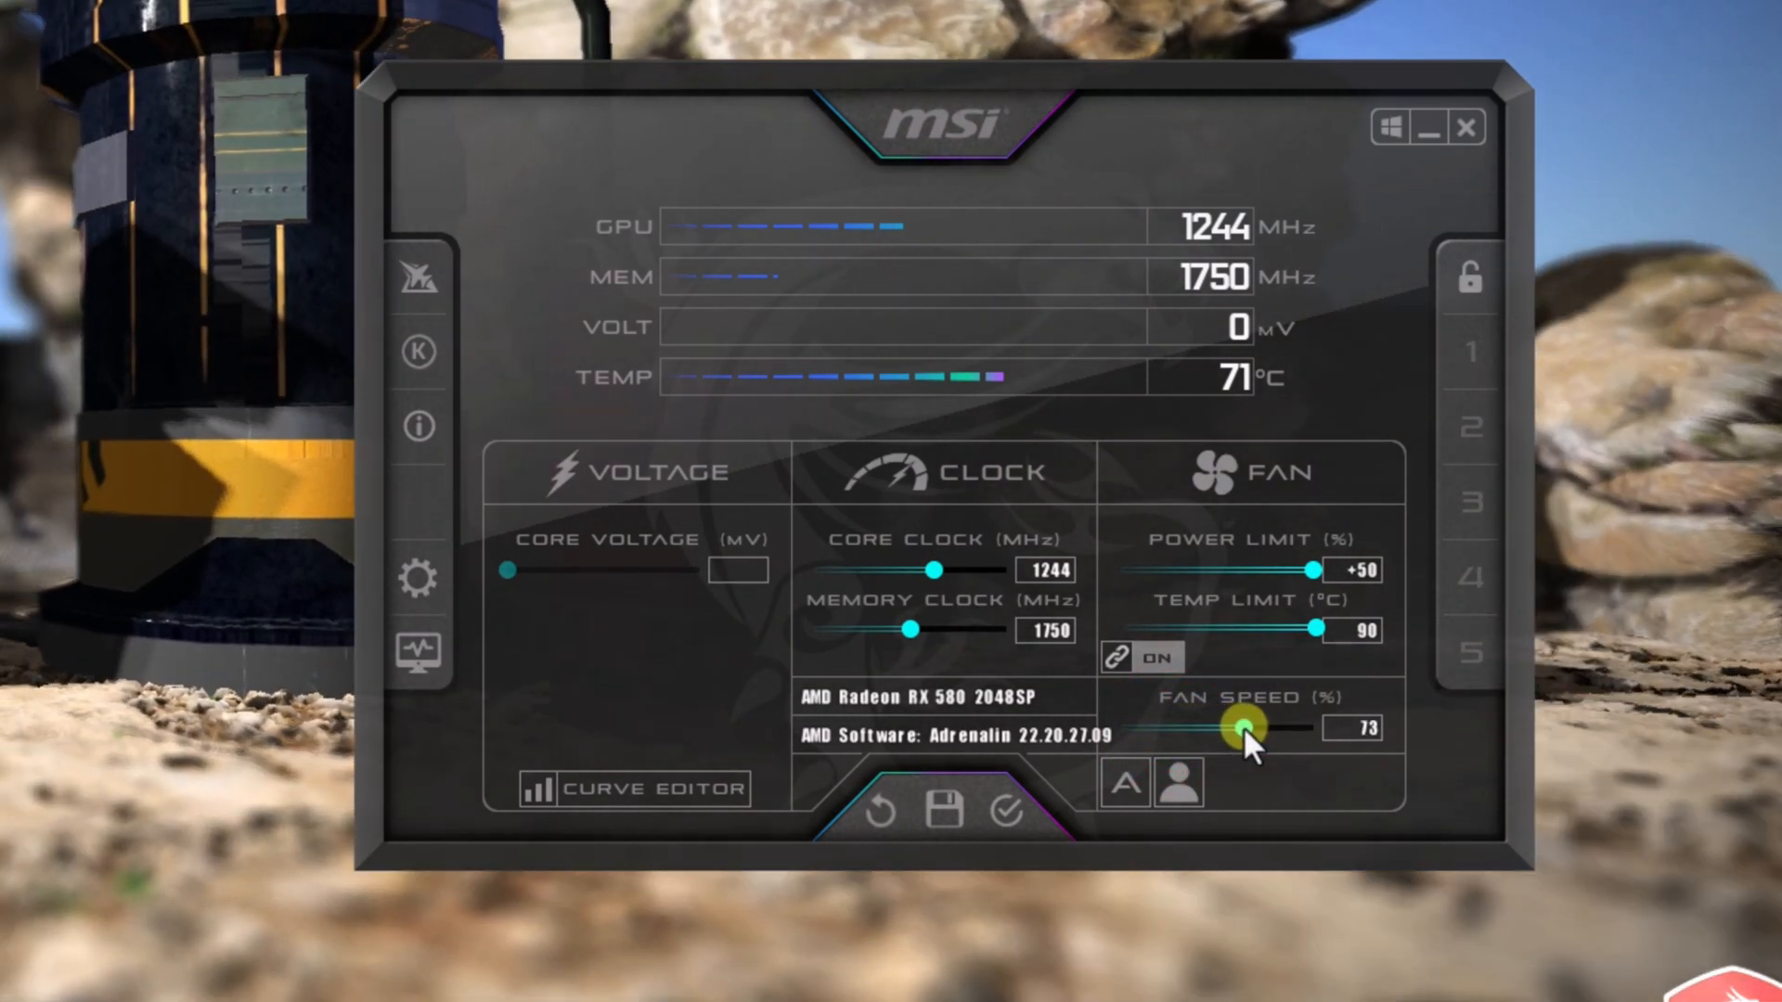
drag(1232, 729, 1244, 729)
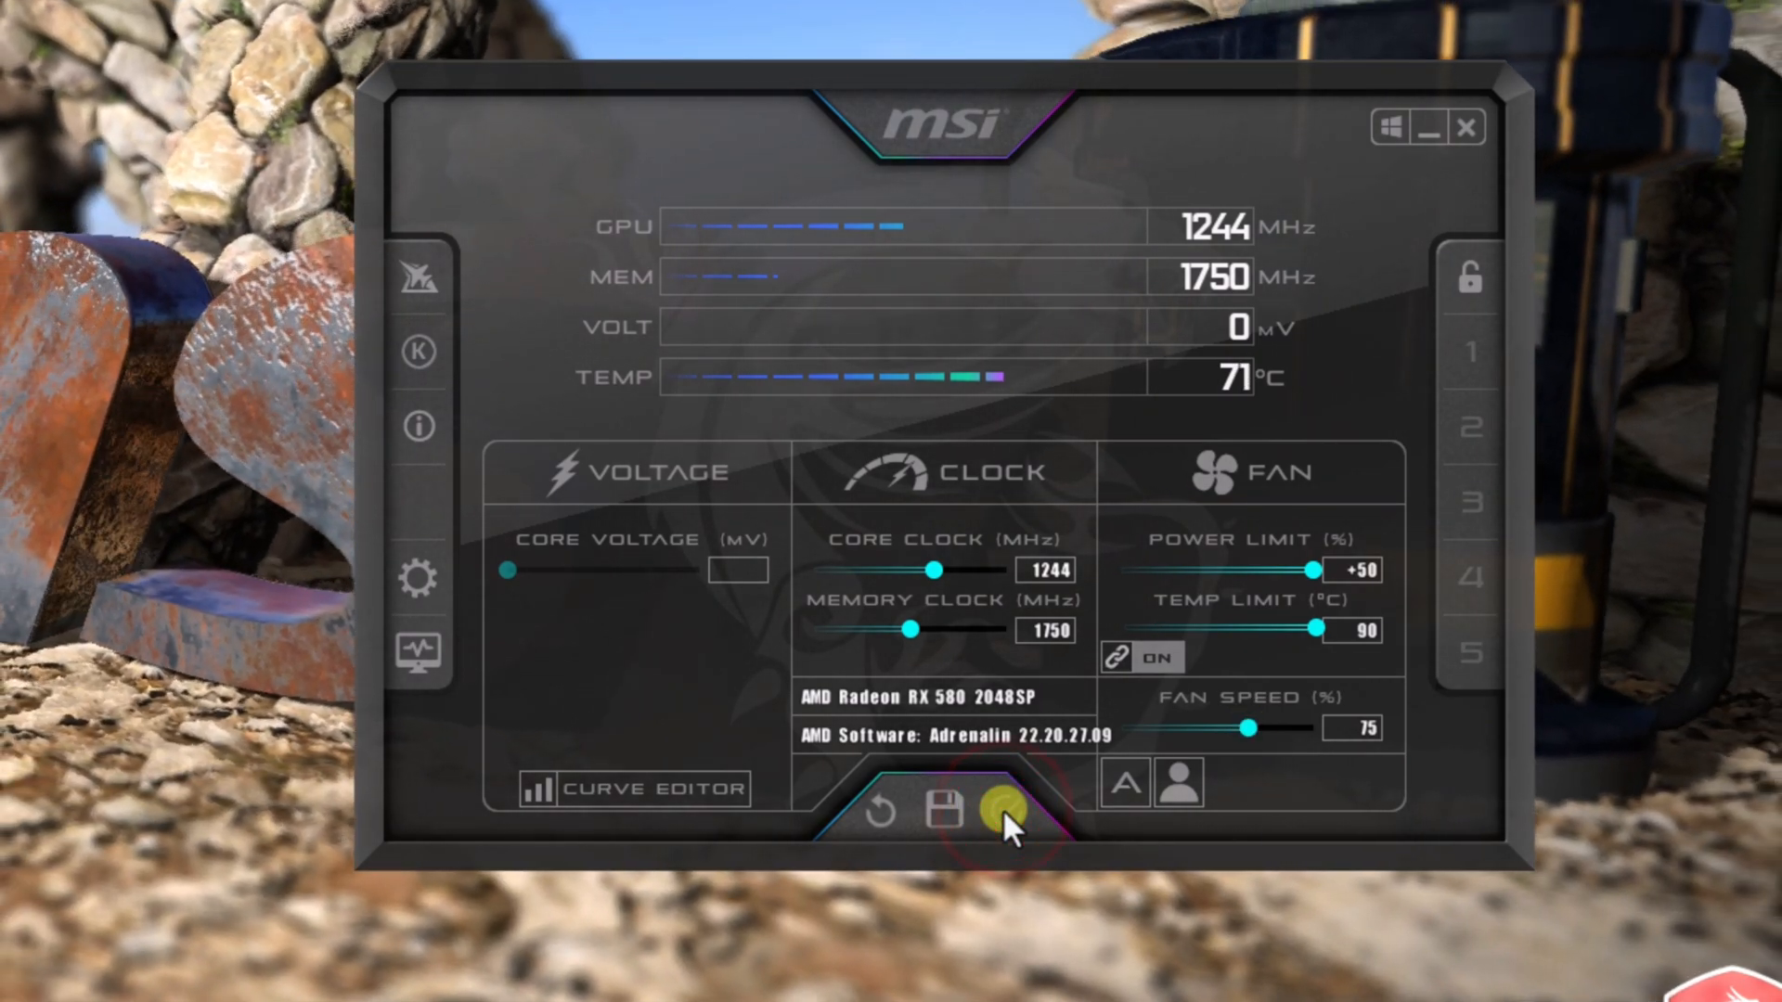
- Drop the Core Clock slider to minimum, then raise it stepwise toward 1366 MHz
drag(933, 570, 818, 570)
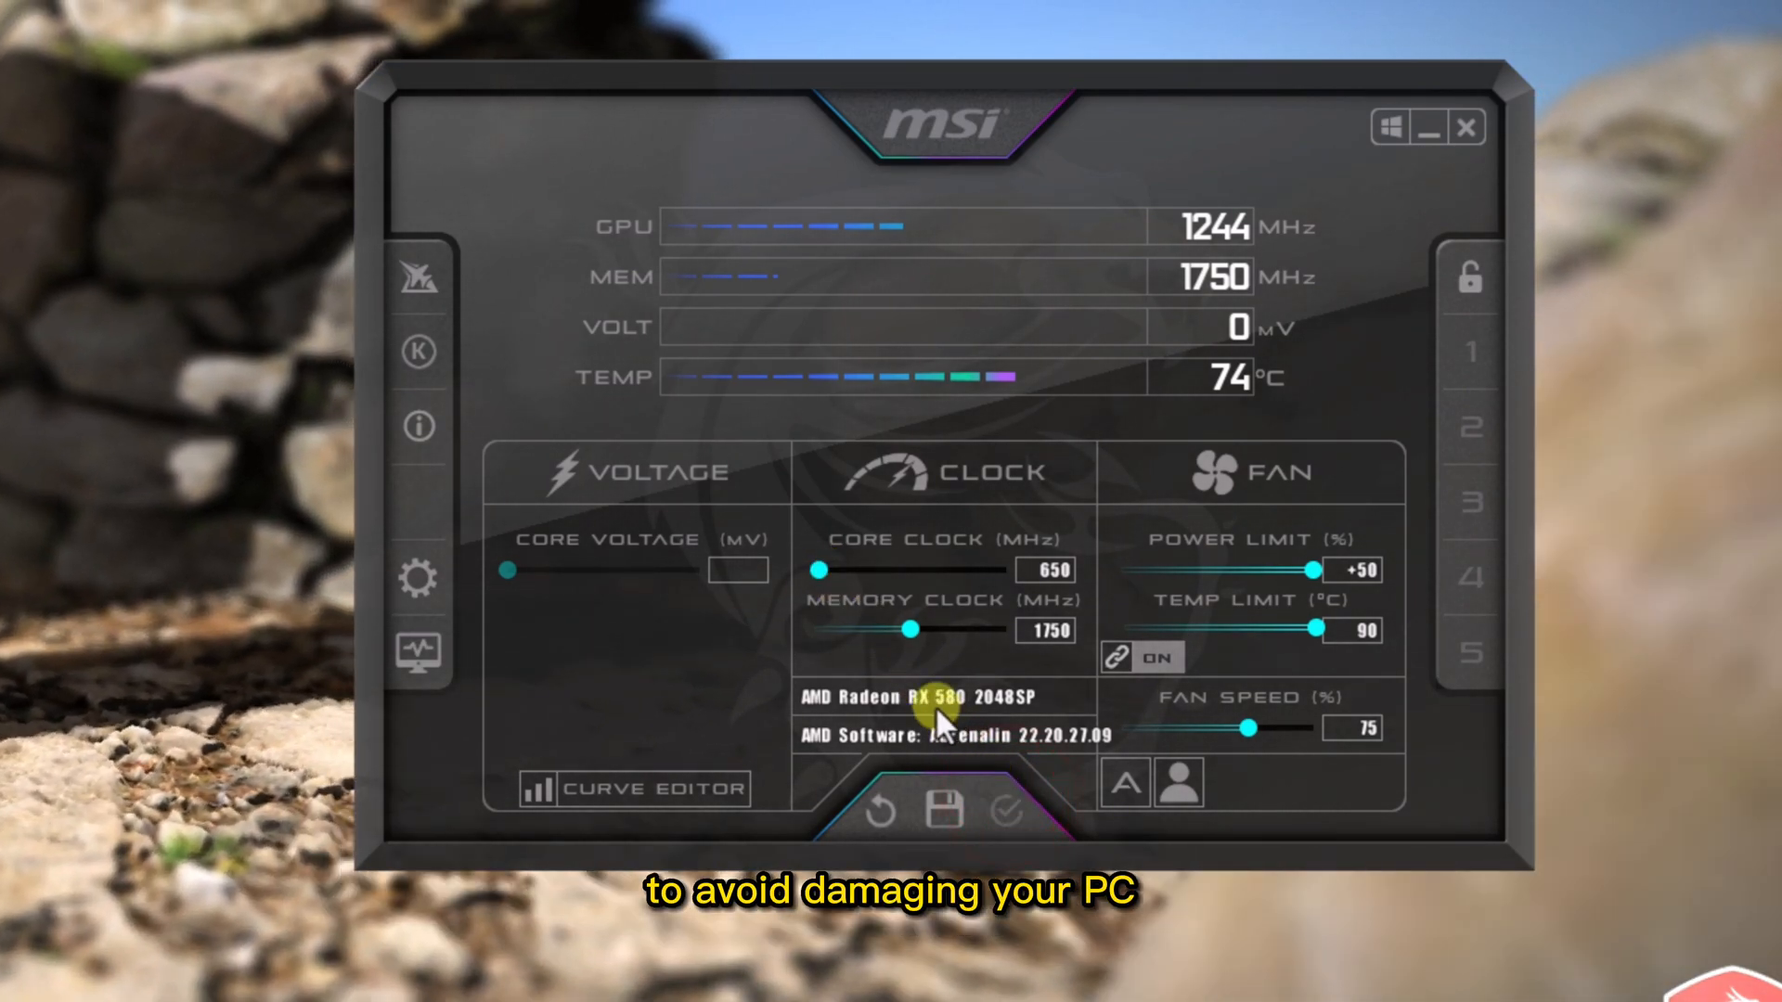
mouse_move(821, 569)
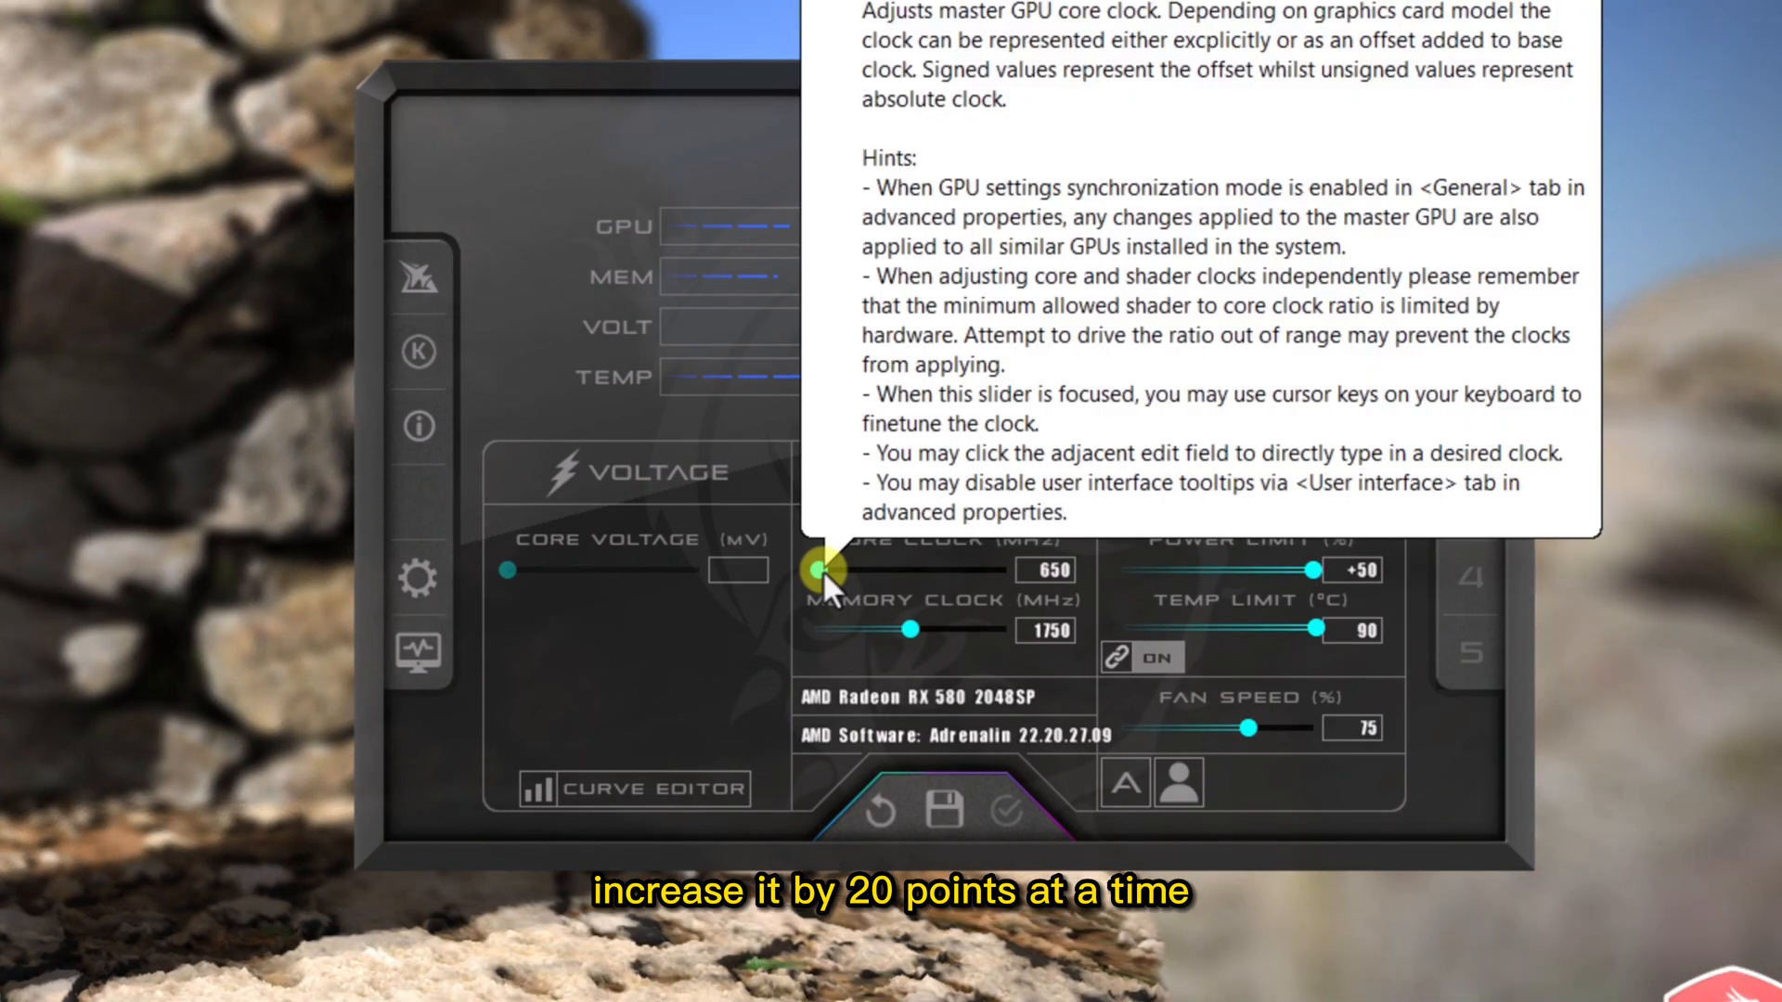
drag(847, 569, 857, 570)
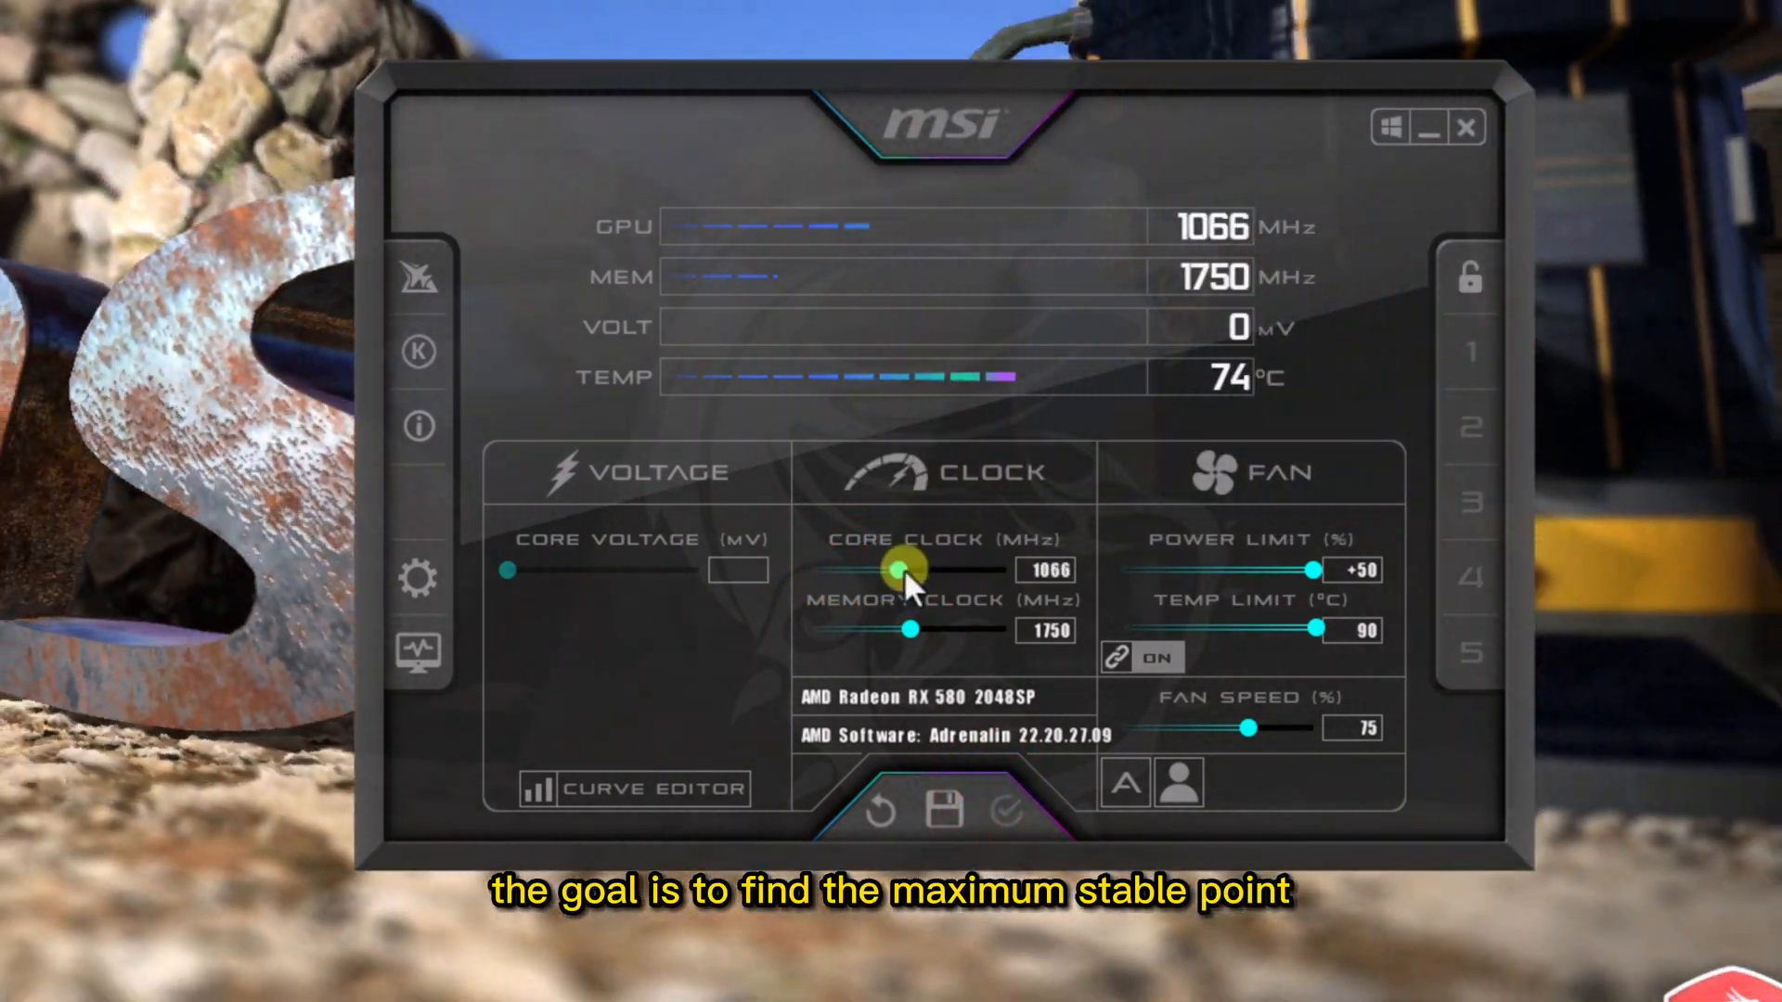
drag(895, 569, 936, 570)
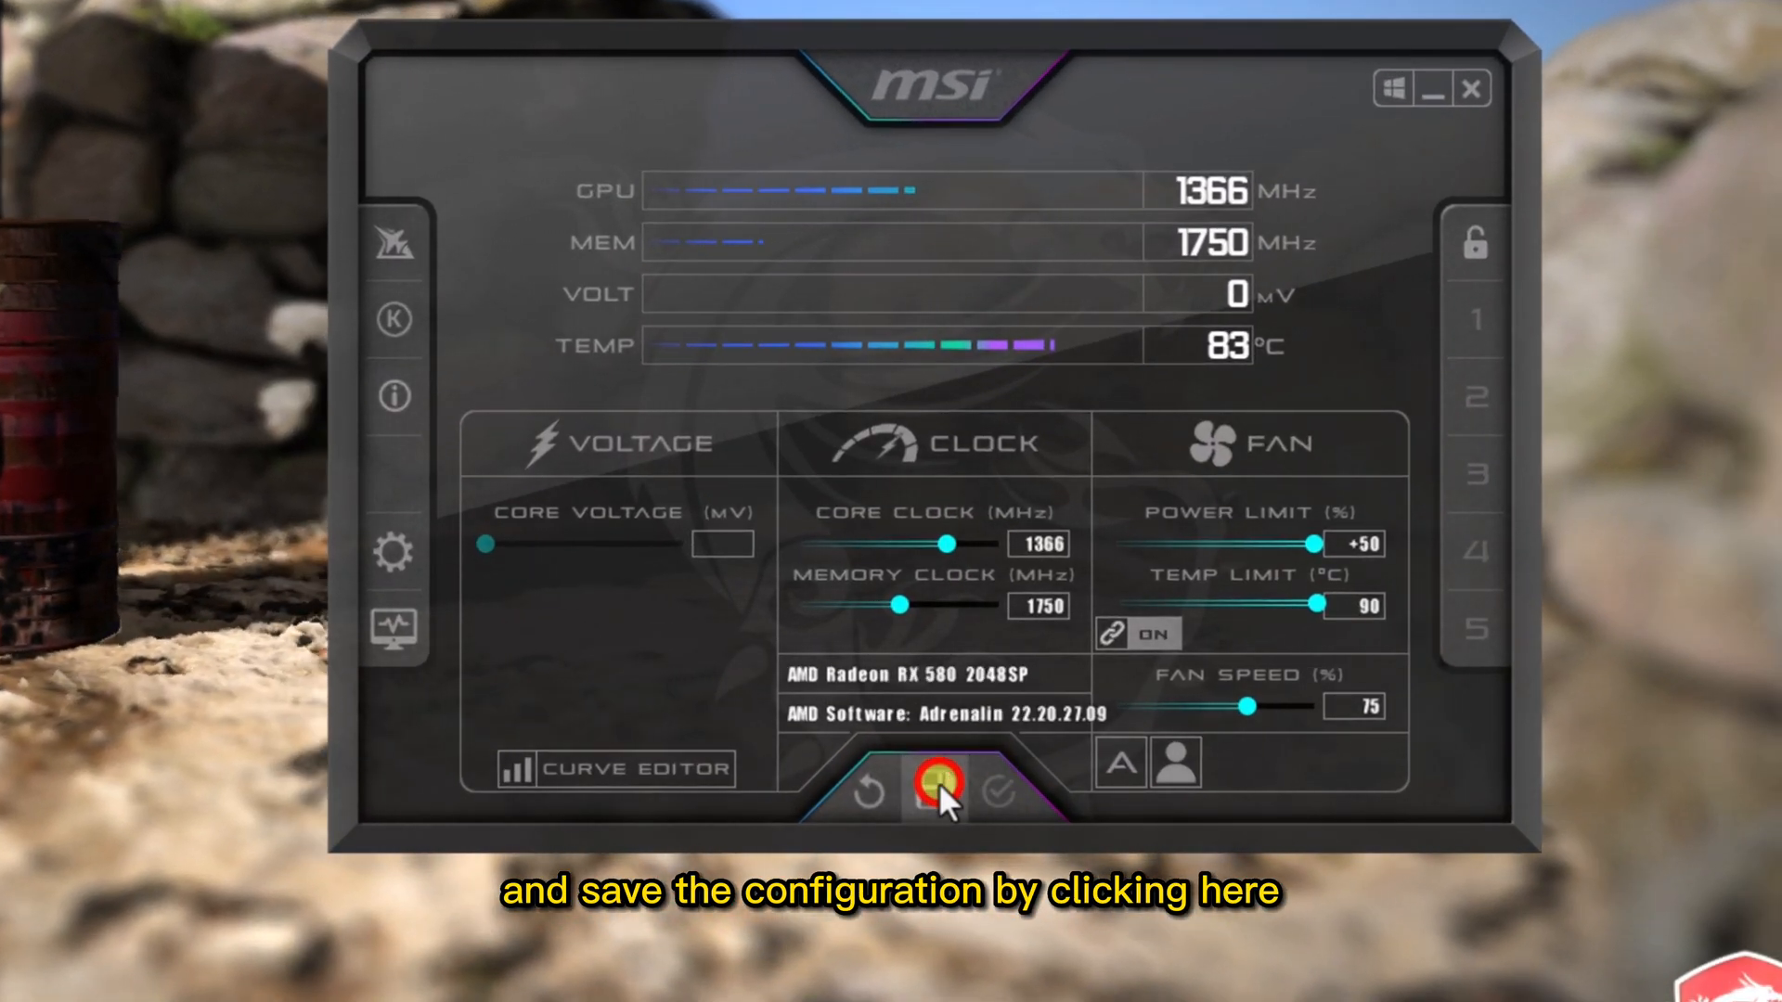
- Start saving the overclock settings so the profile slots 1–5 light up
click(936, 787)
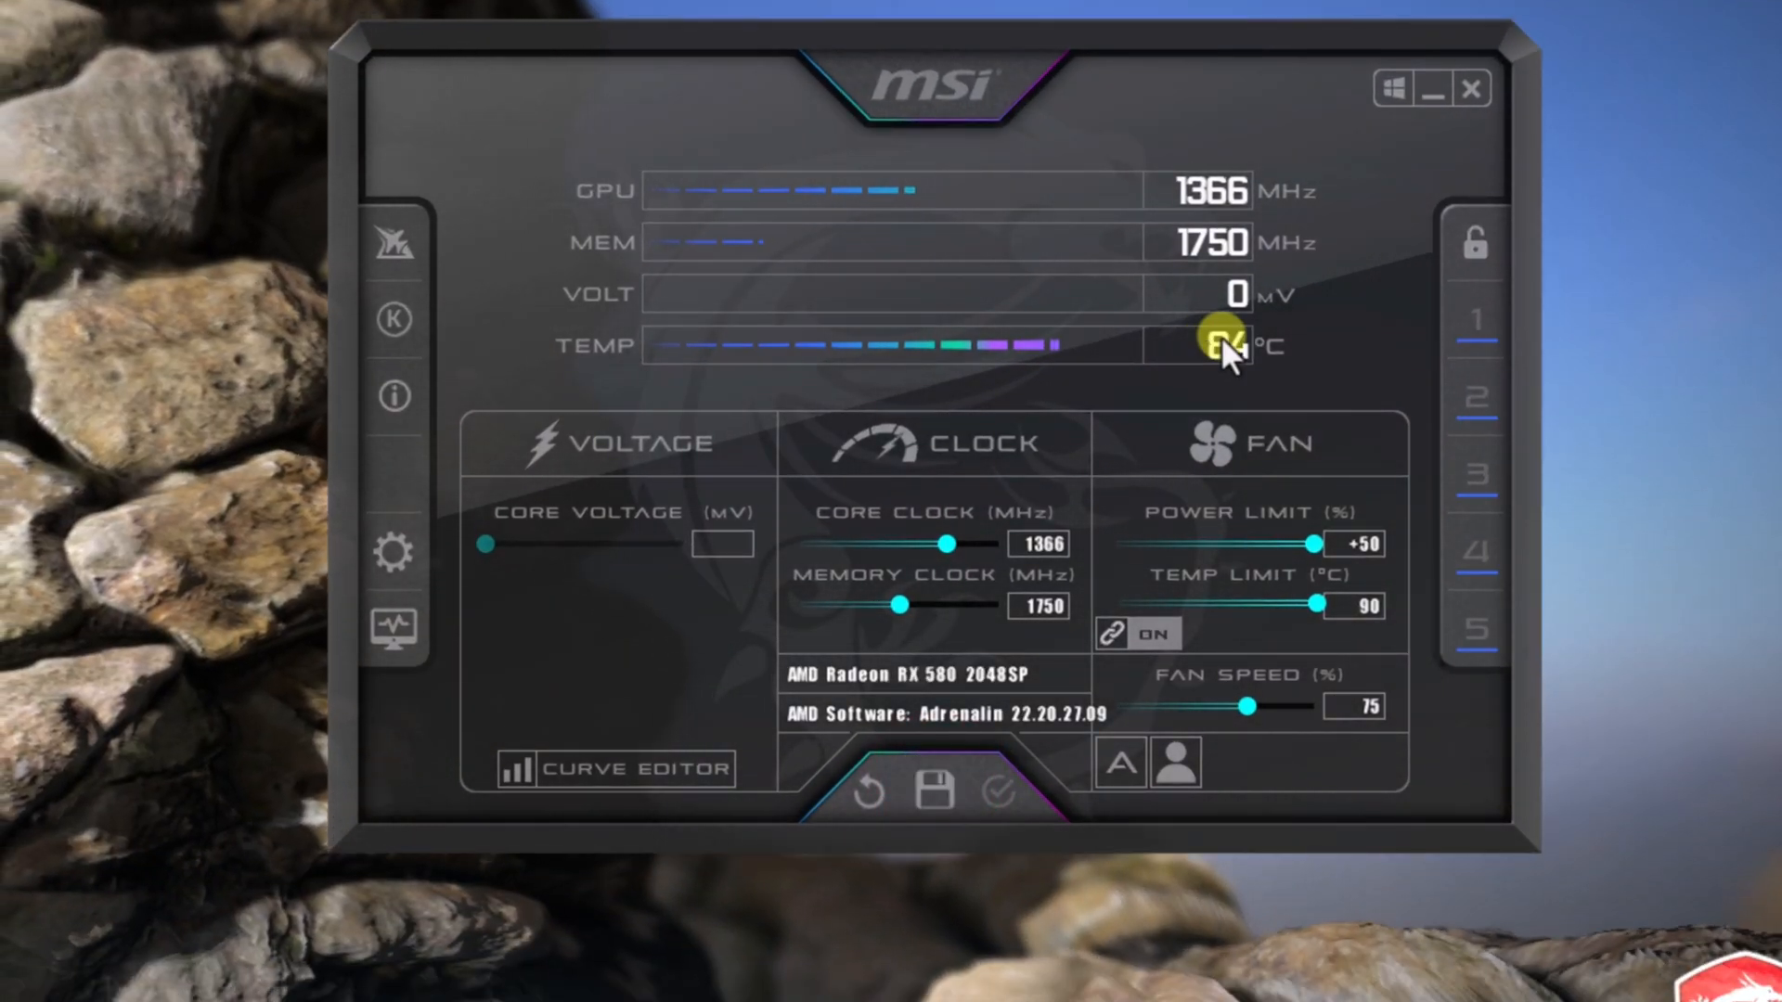